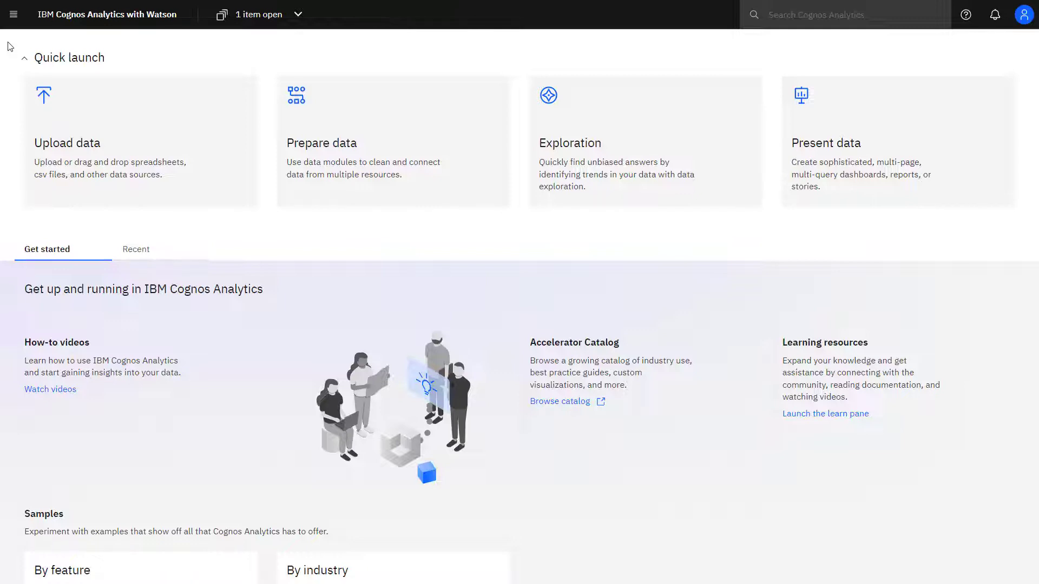
pyautogui.moveTo(13, 13)
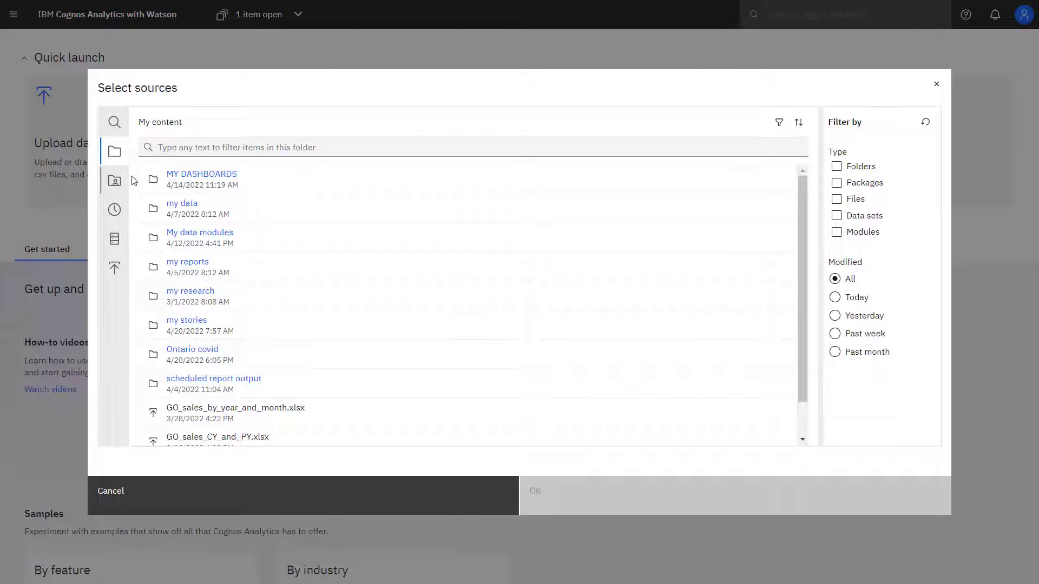
# - Choose Coffee_sales.zip from the my data folder as the data module source
pyautogui.click(182, 203)
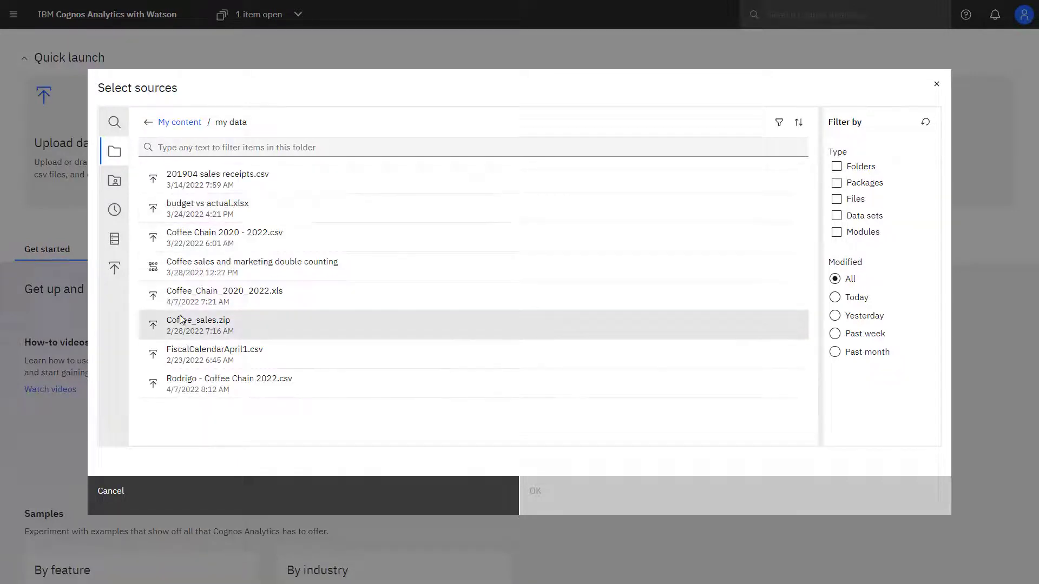
pyautogui.click(198, 319)
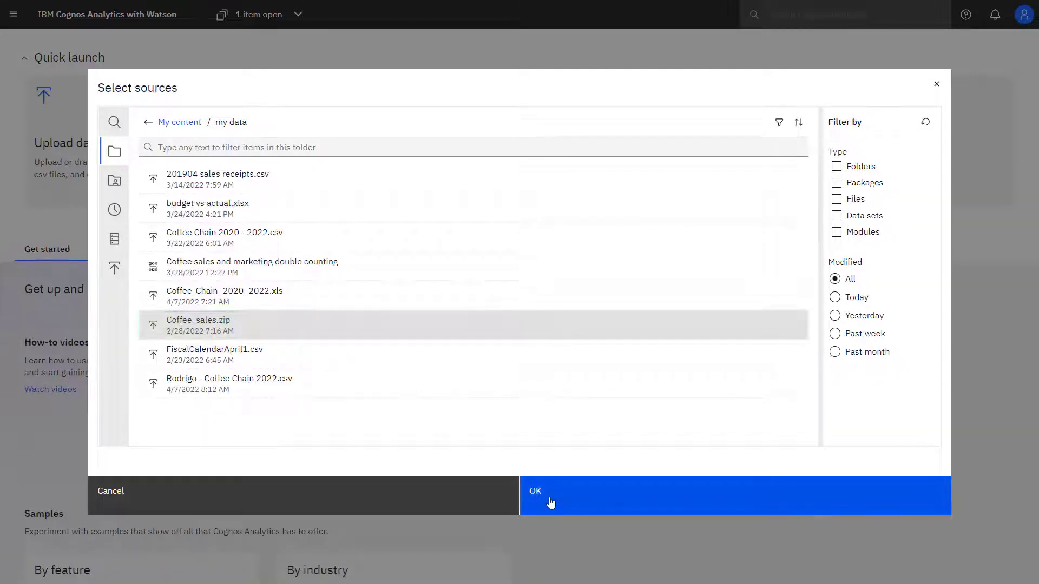
pyautogui.click(550, 496)
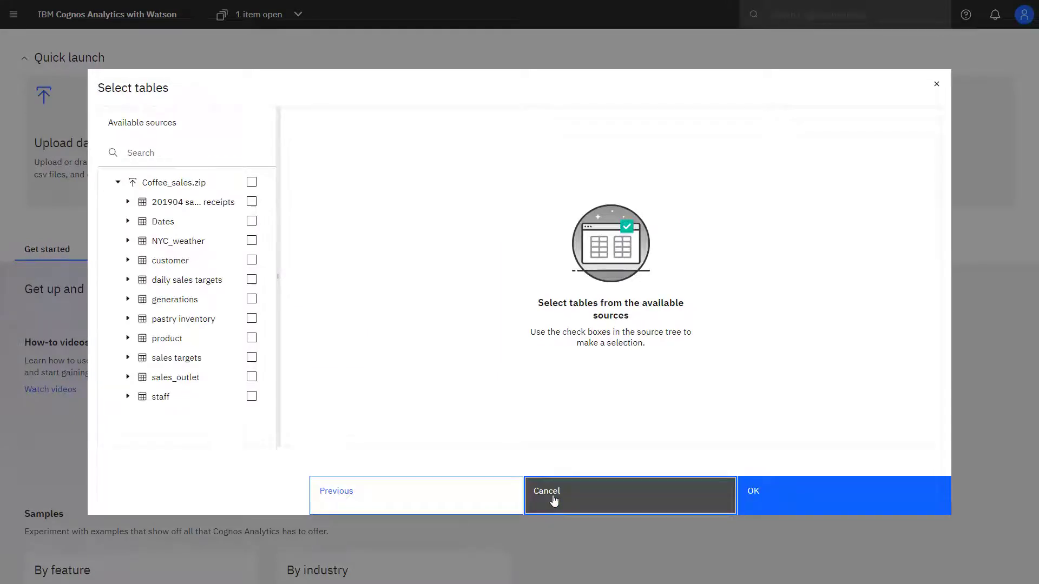
pyautogui.moveTo(431, 427)
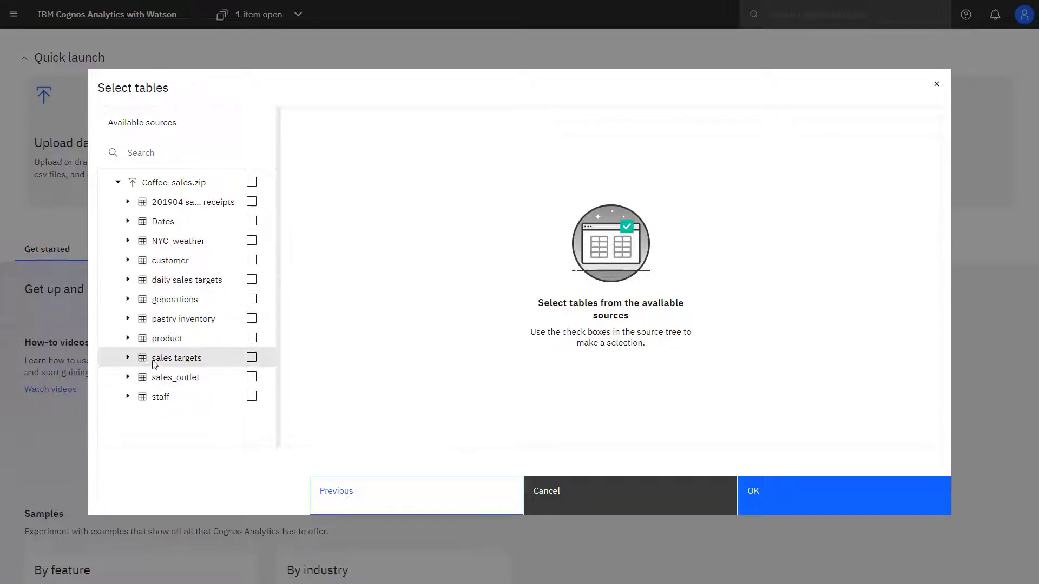
# - Go back from the Coffee_sales.zip table list to the table-adding options
pyautogui.click(128, 358)
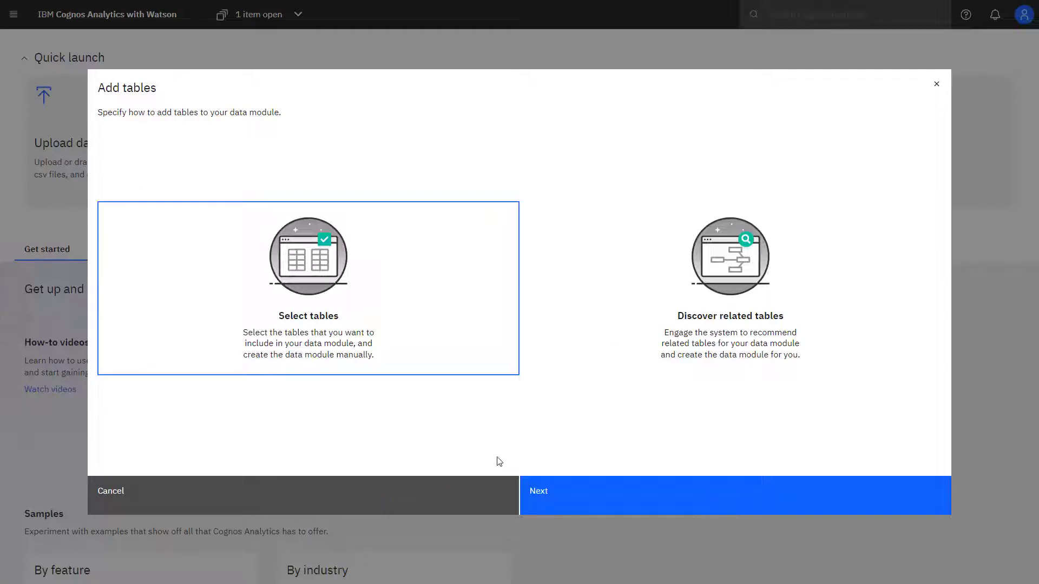
# - Select the Discover related tables option and continue to its keyword cloud
pyautogui.click(729, 289)
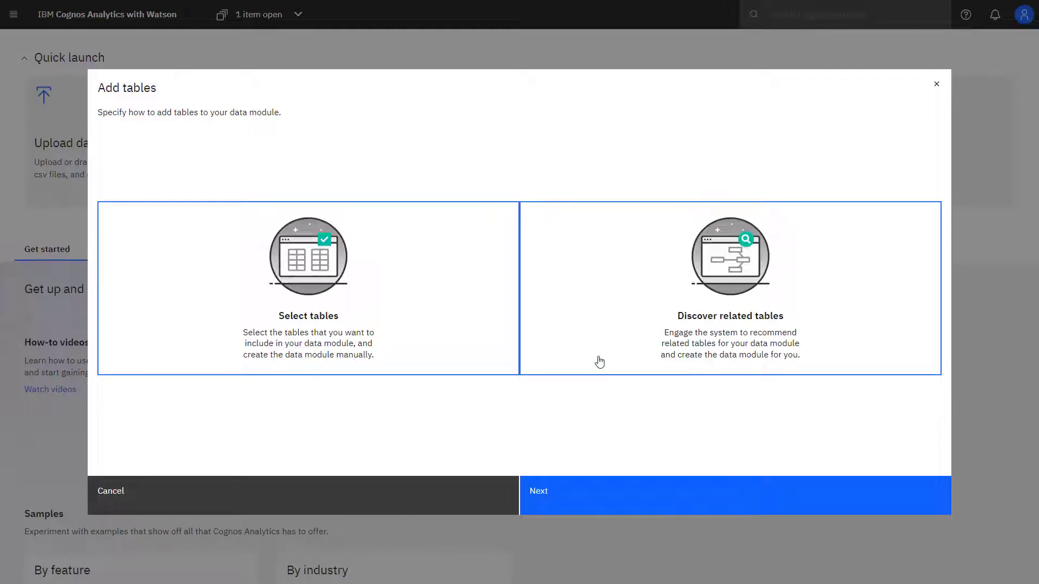
pyautogui.click(729, 290)
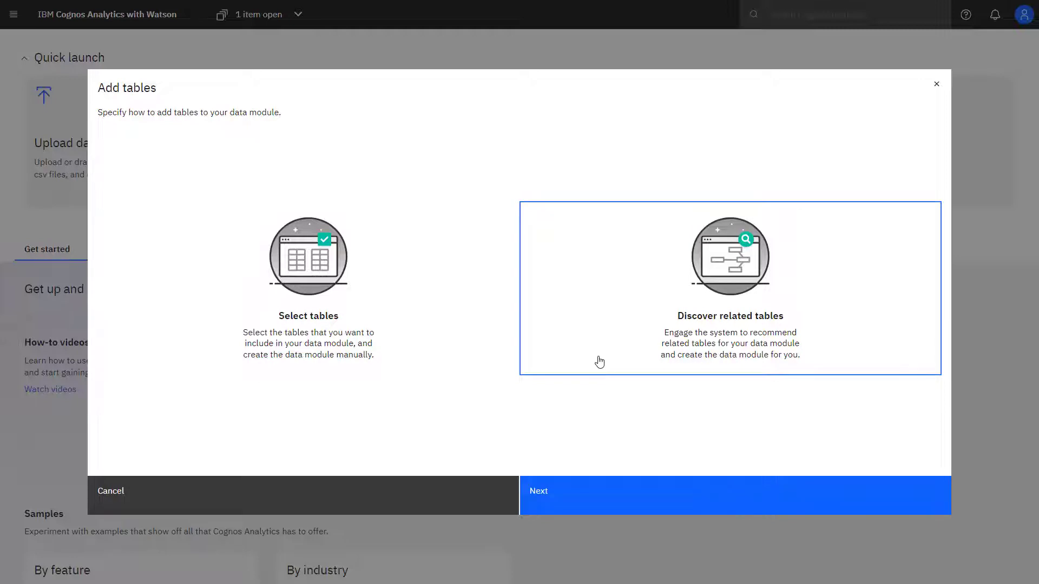
pyautogui.click(735, 491)
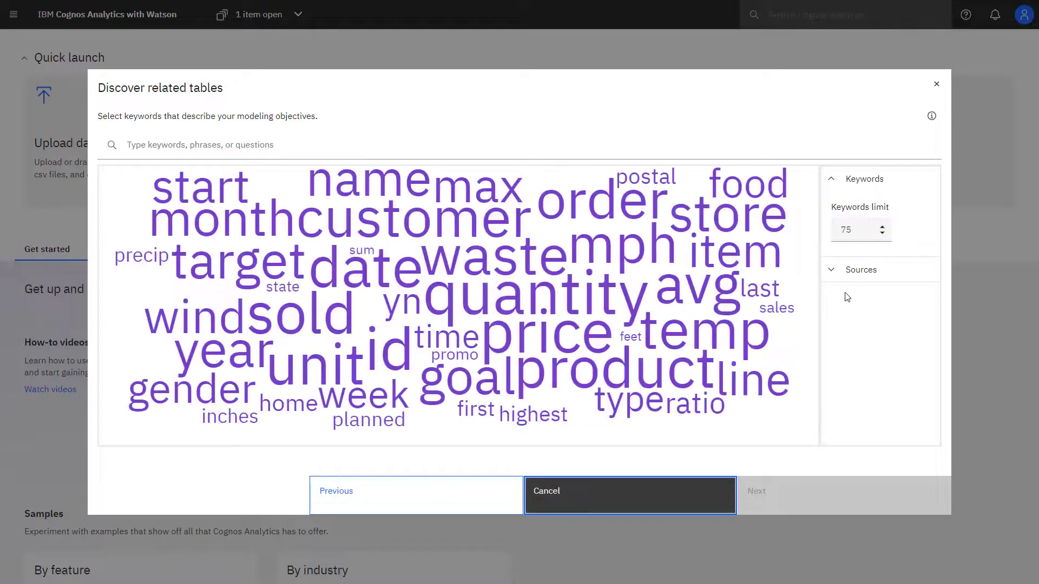
# - Enter the objective 'what beverages do customers drink' and request table proposals
pyautogui.click(861, 269)
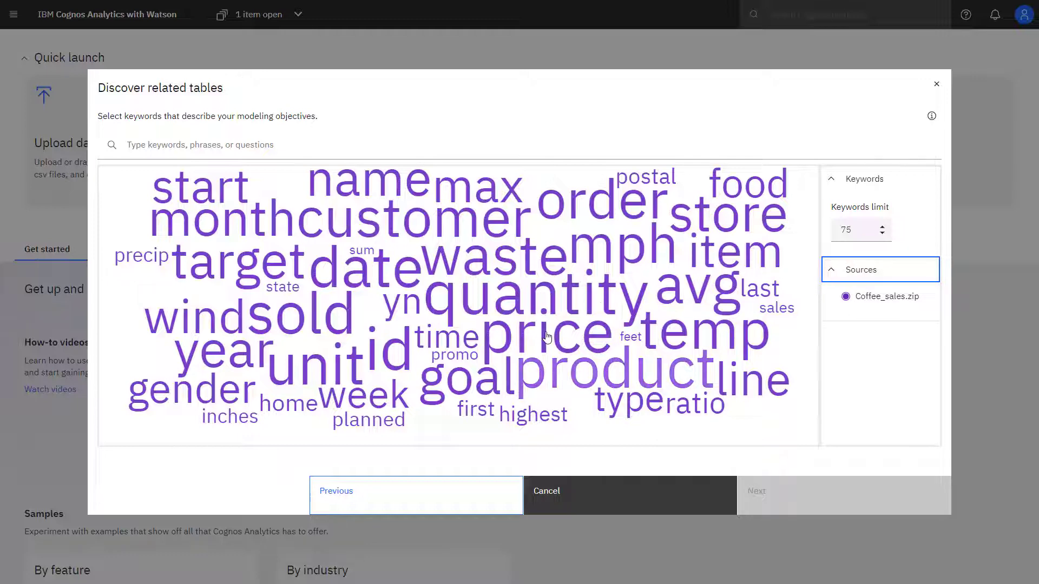
pyautogui.click(612, 368)
pyautogui.write('product unit')
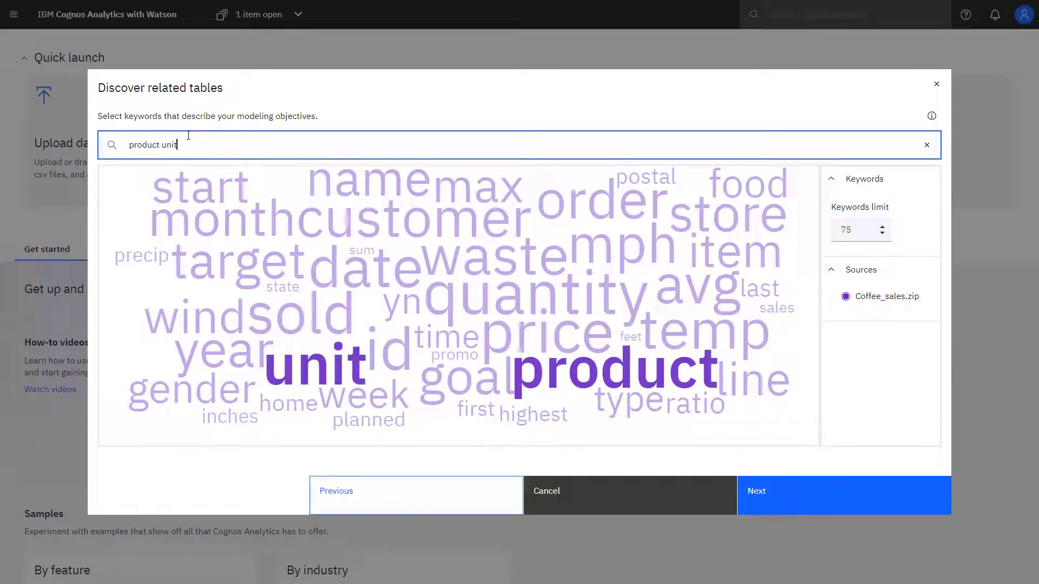
pyautogui.write('what beverages do customers drink')
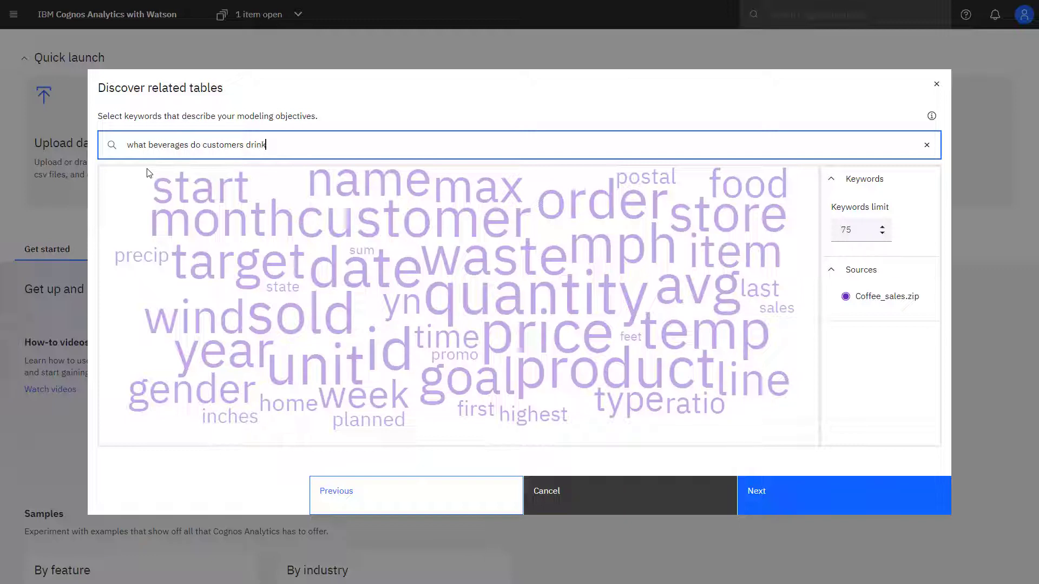
pyautogui.click(843, 495)
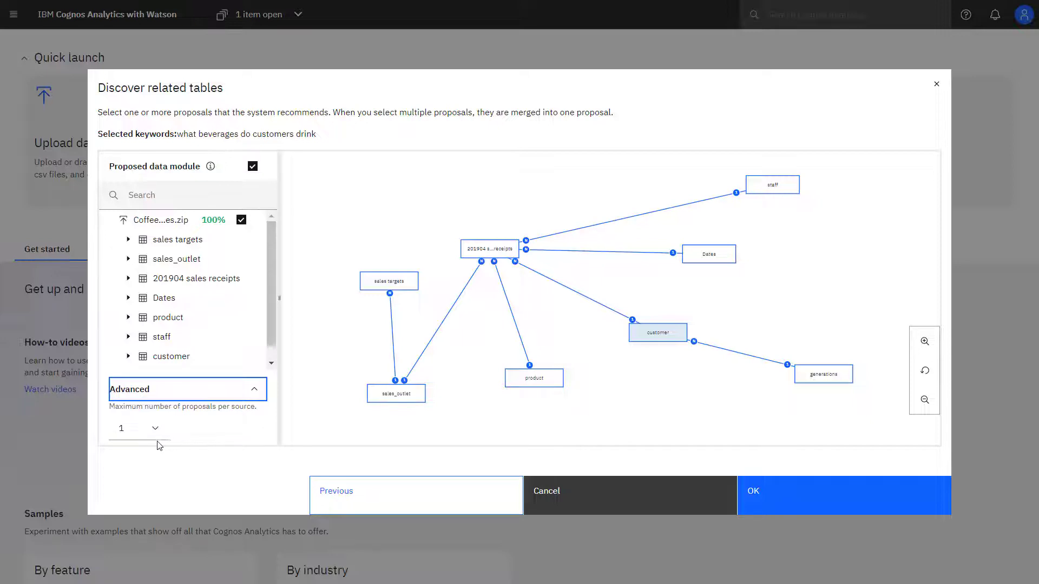
# - Set the maximum proposals per source to two under Advanced
pyautogui.click(139, 428)
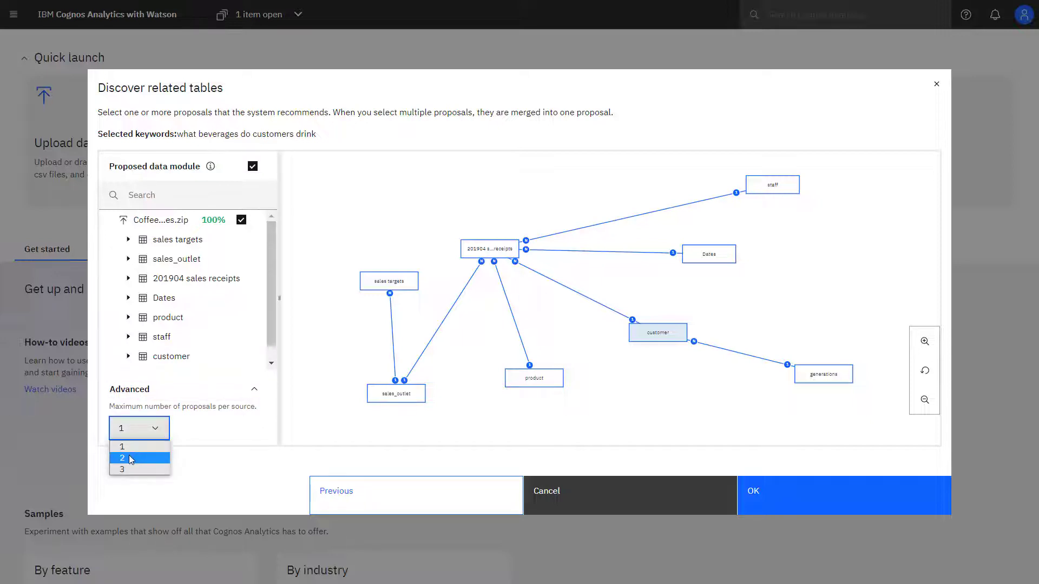
pyautogui.click(121, 458)
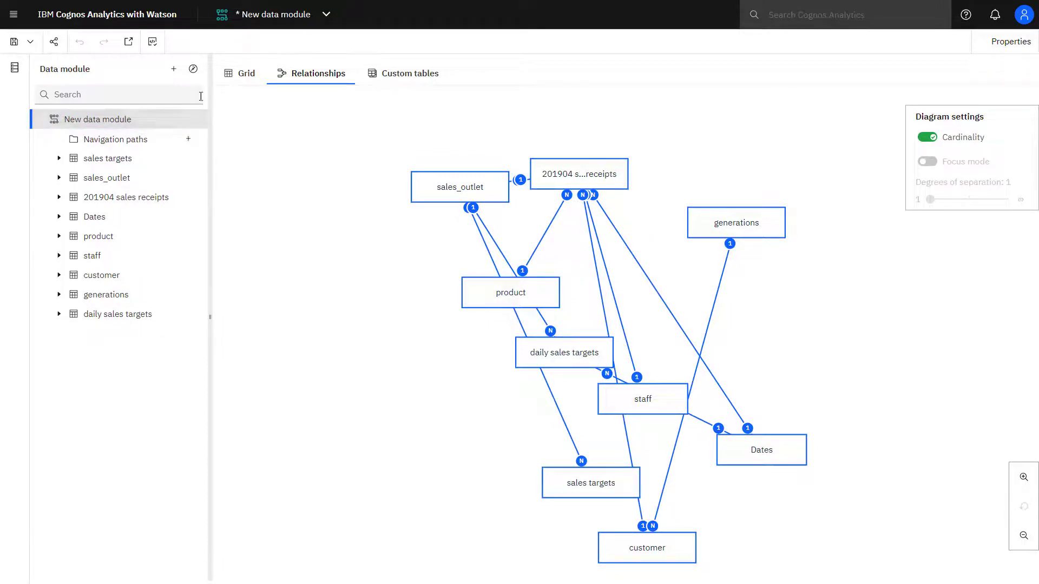
# - Cancel out of Add new sources, then launch Discover related tables from the + menu
pyautogui.click(173, 69)
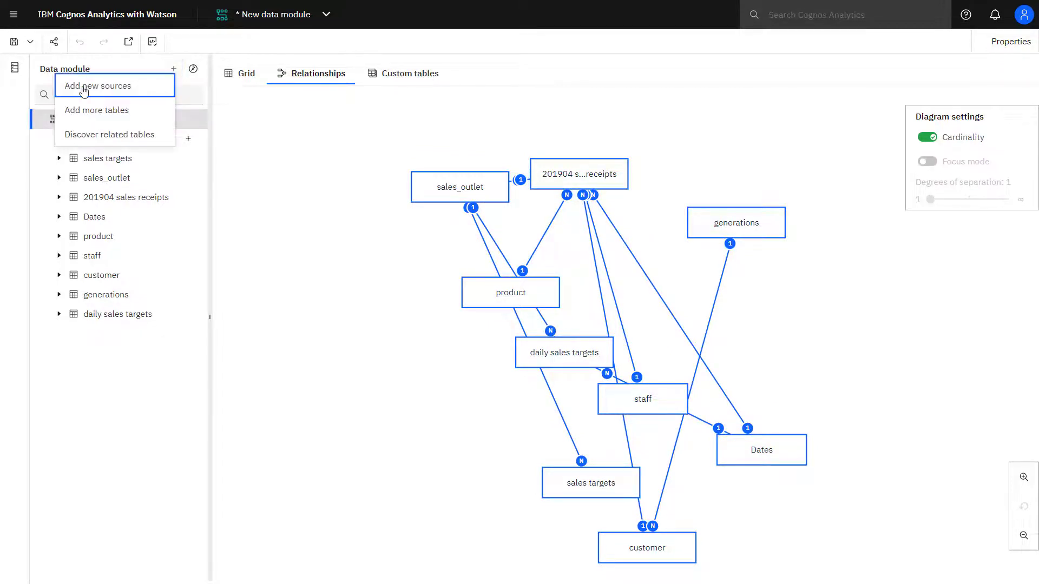
pyautogui.click(96, 85)
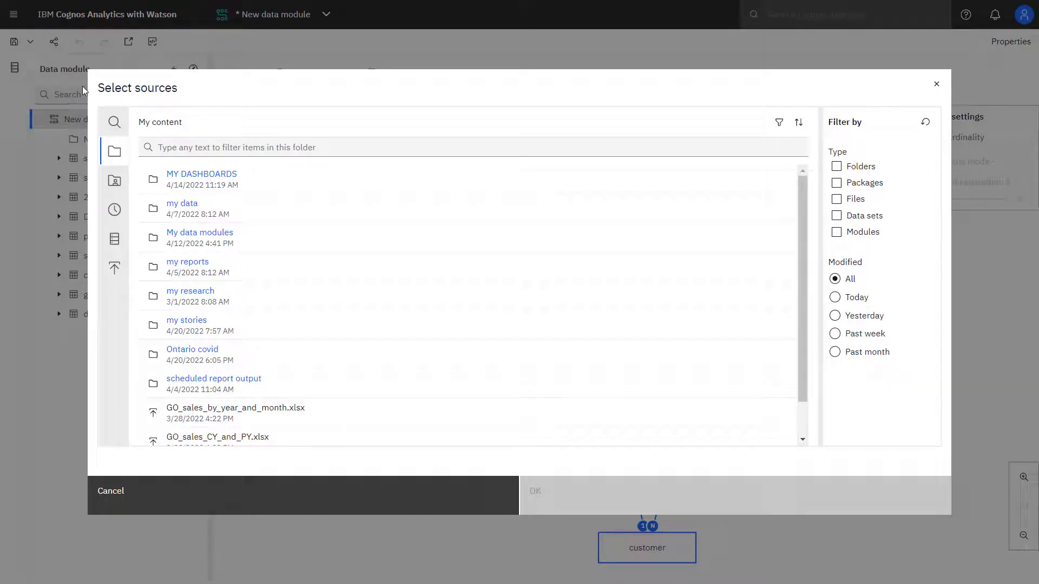
pyautogui.click(111, 490)
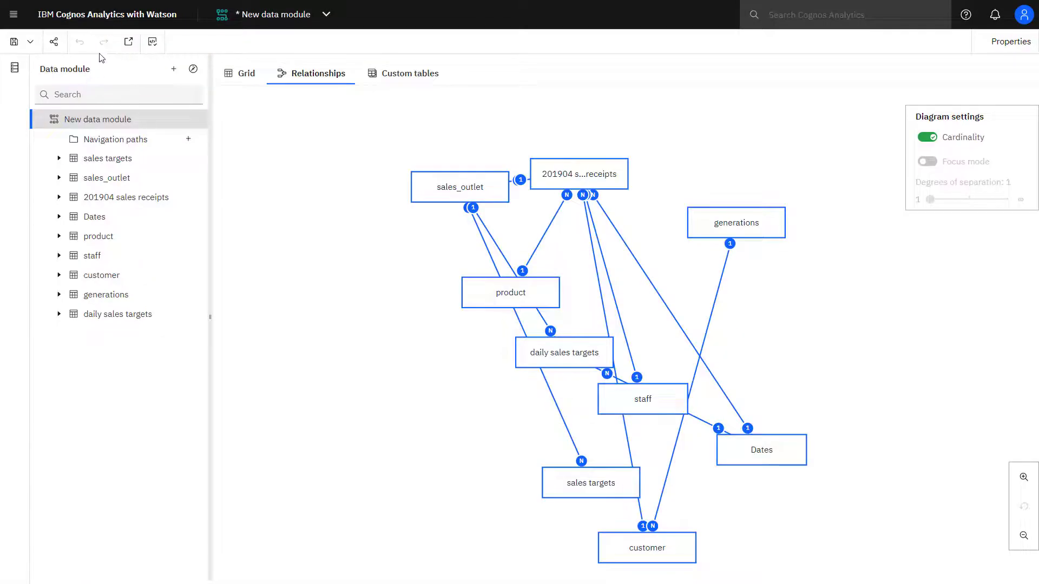
pyautogui.click(173, 69)
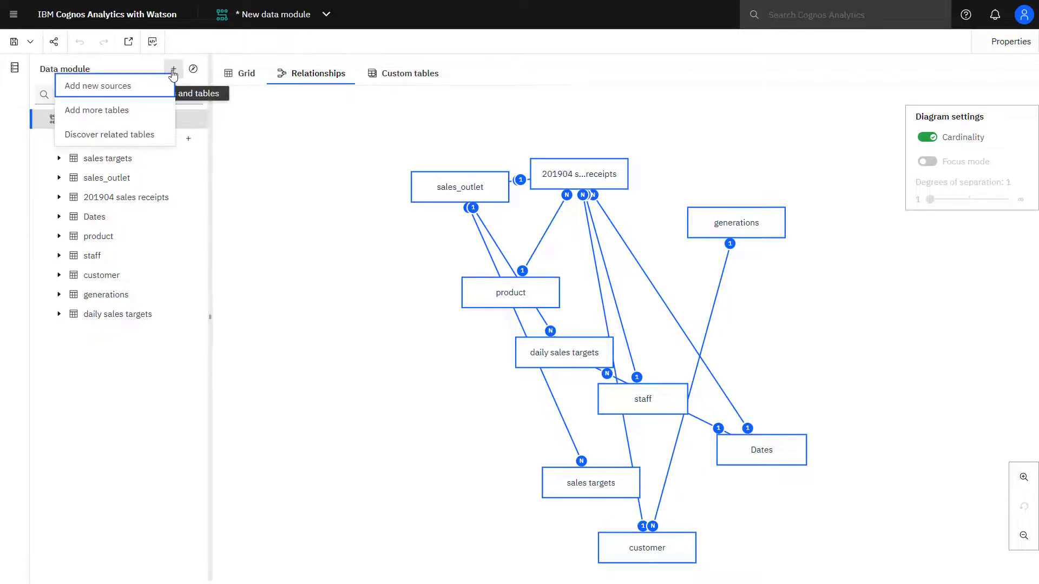
pyautogui.click(96, 110)
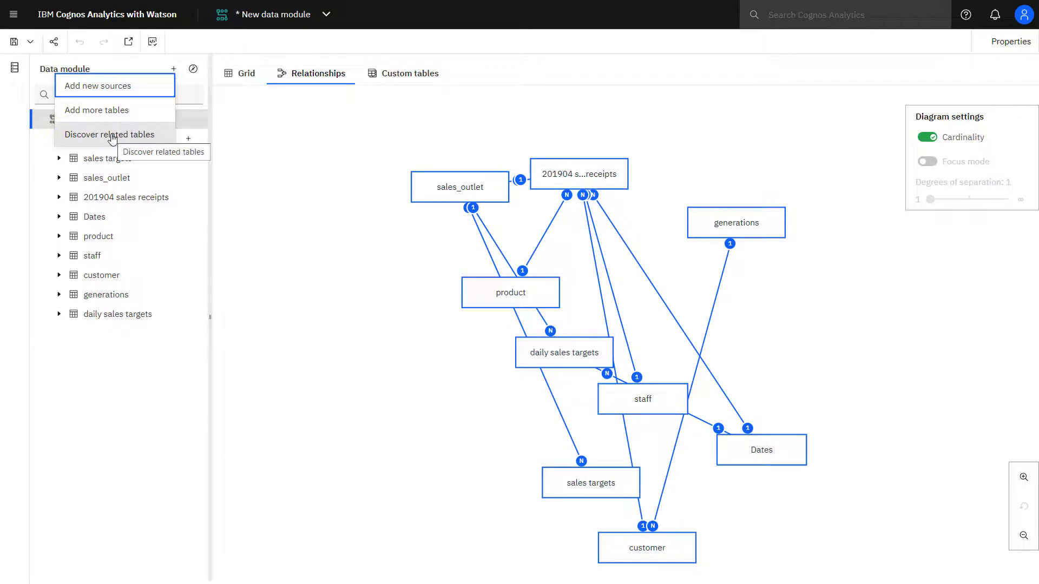
pyautogui.click(109, 133)
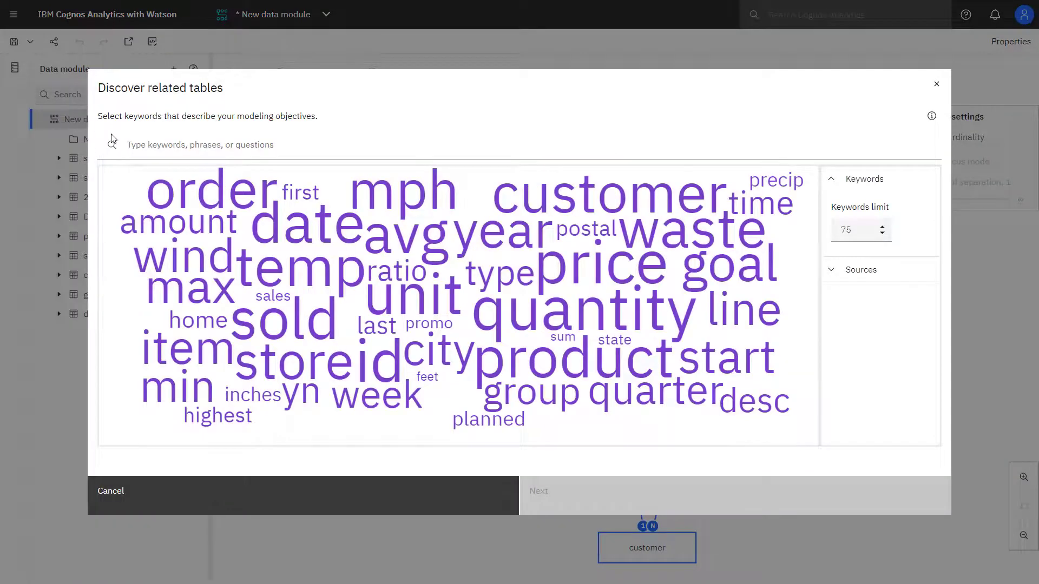